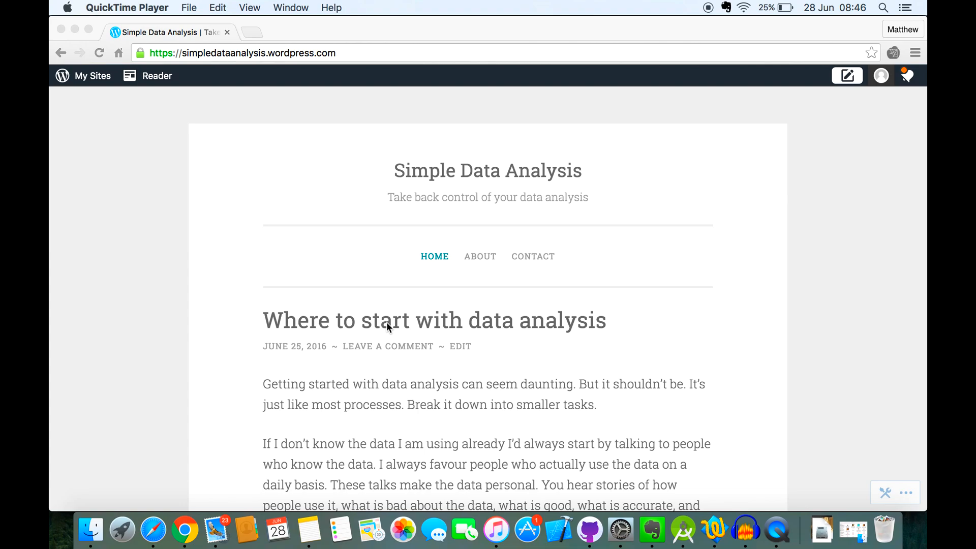
mouse_move(299, 182)
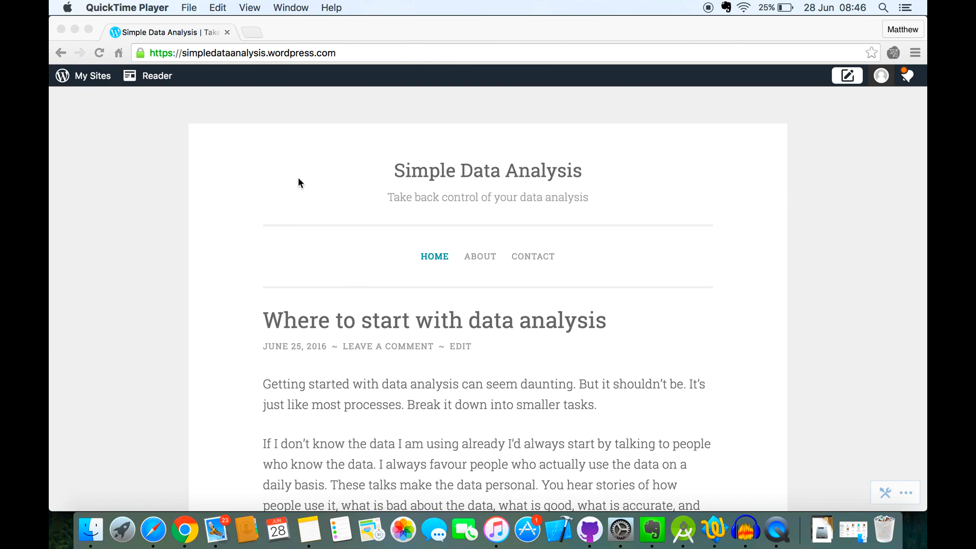
mouse_move(269, 136)
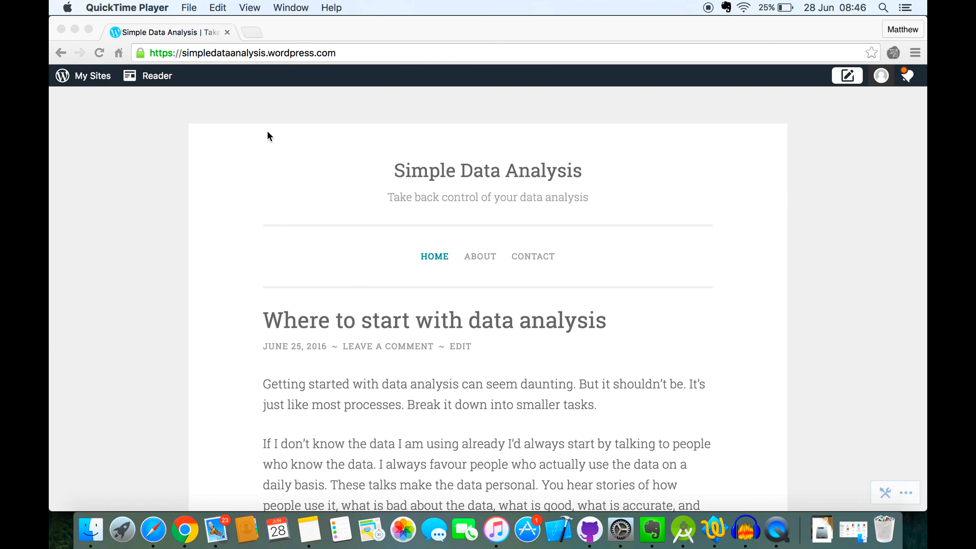
mouse_move(251, 30)
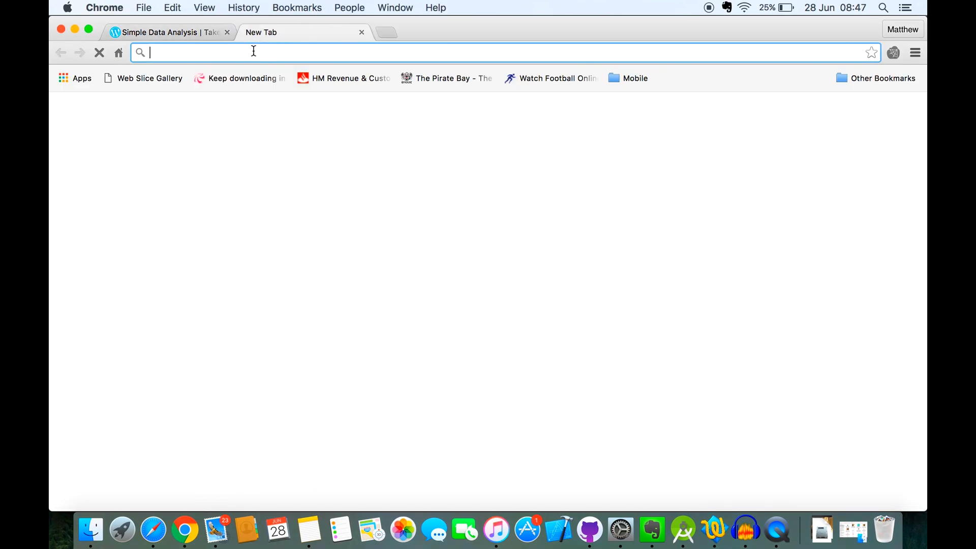
- Reach CRAN's R for Mac OS X page and download the R-3.3.1.pkg installer
text(cran.r-project.org)
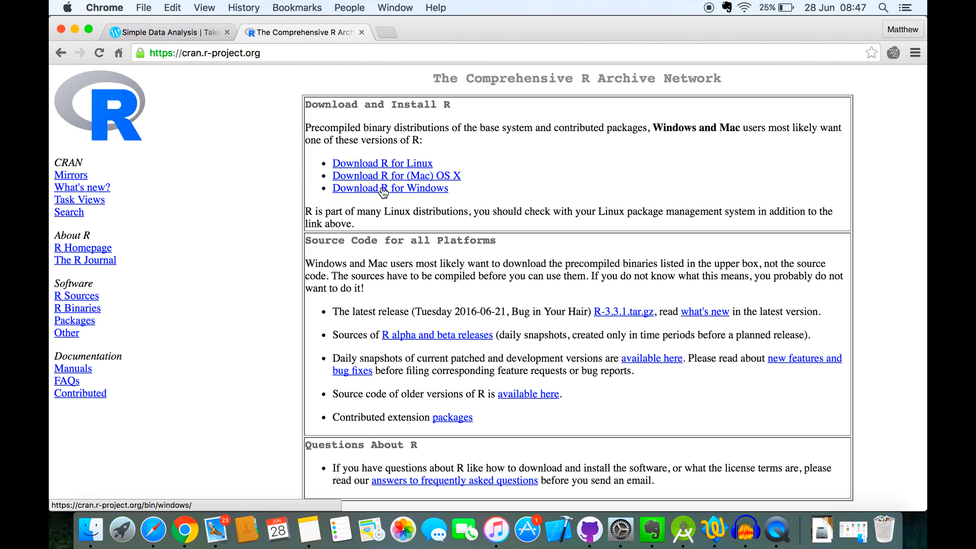
mouse_move(410, 188)
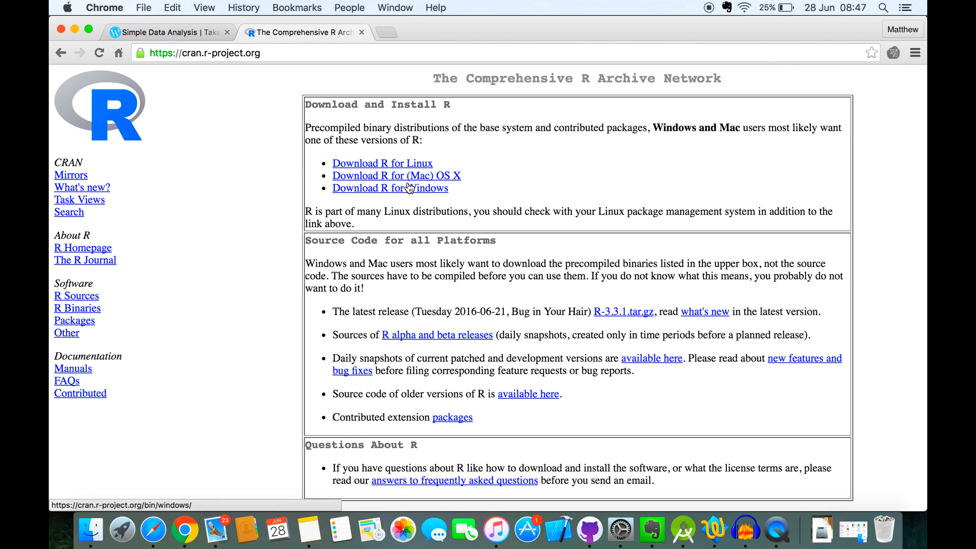
mouse_move(412, 179)
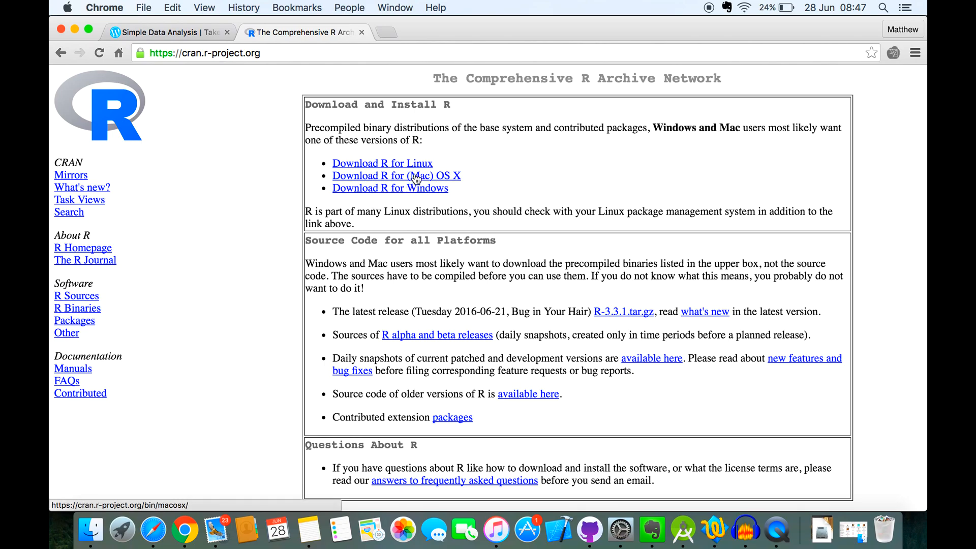
click(395, 176)
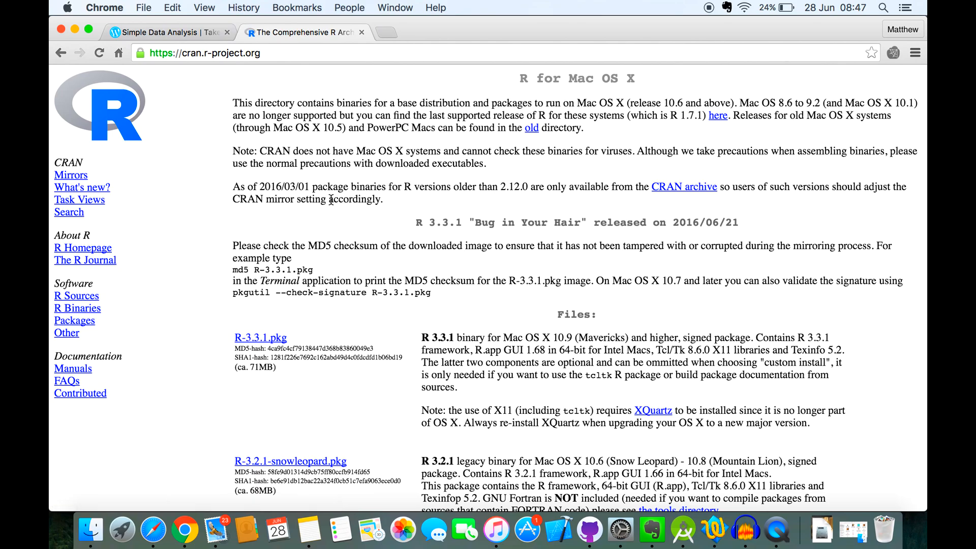
scroll(down, 3)
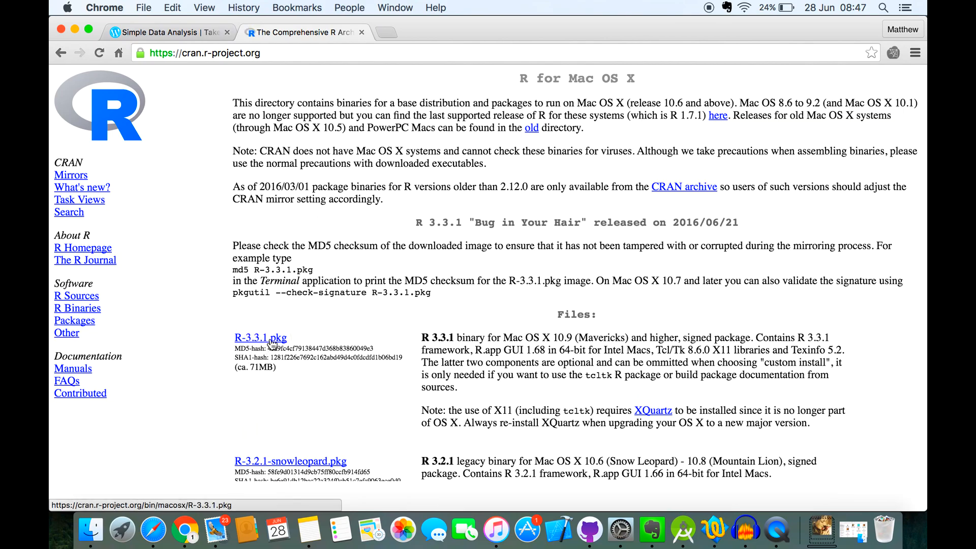
click(260, 337)
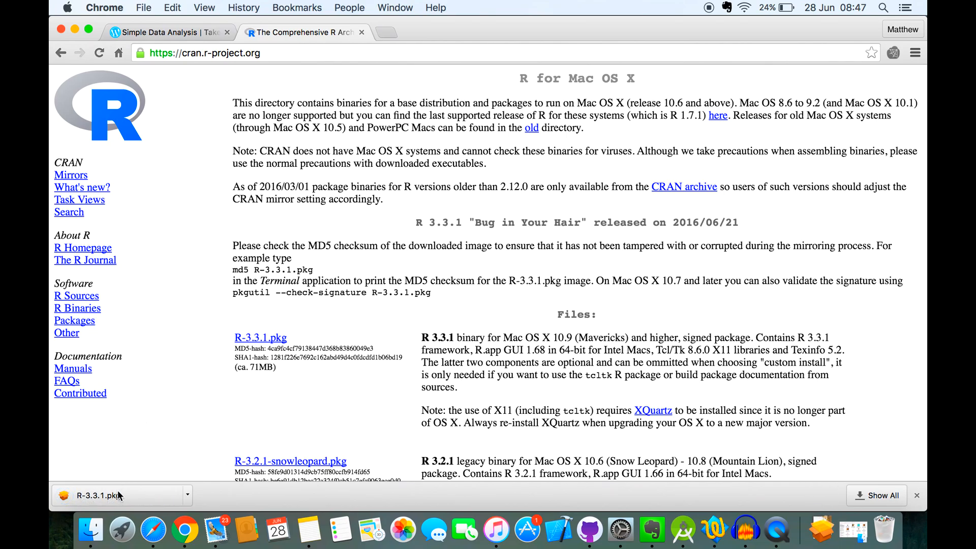
- Start the R-3.3.1.pkg installer and accept its information and software license
double_click(99, 495)
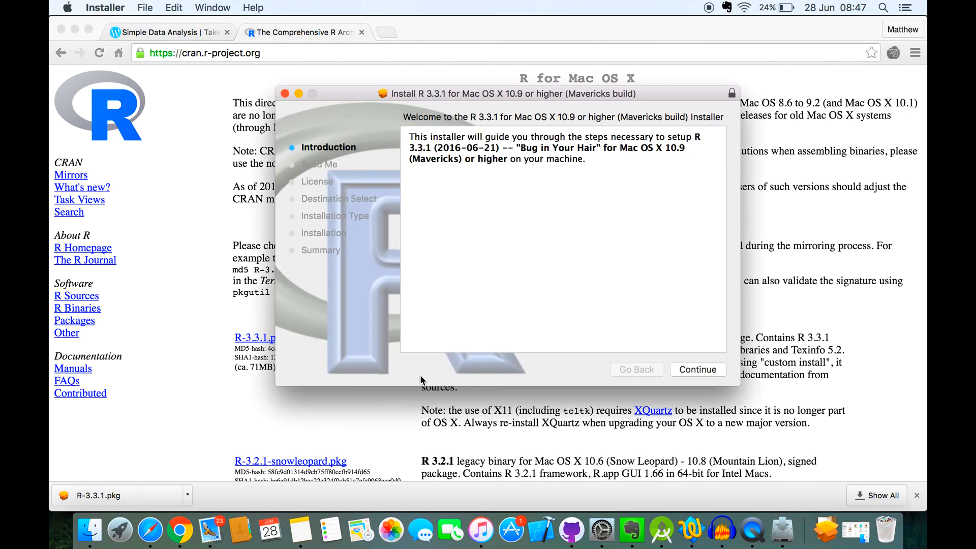
click(697, 369)
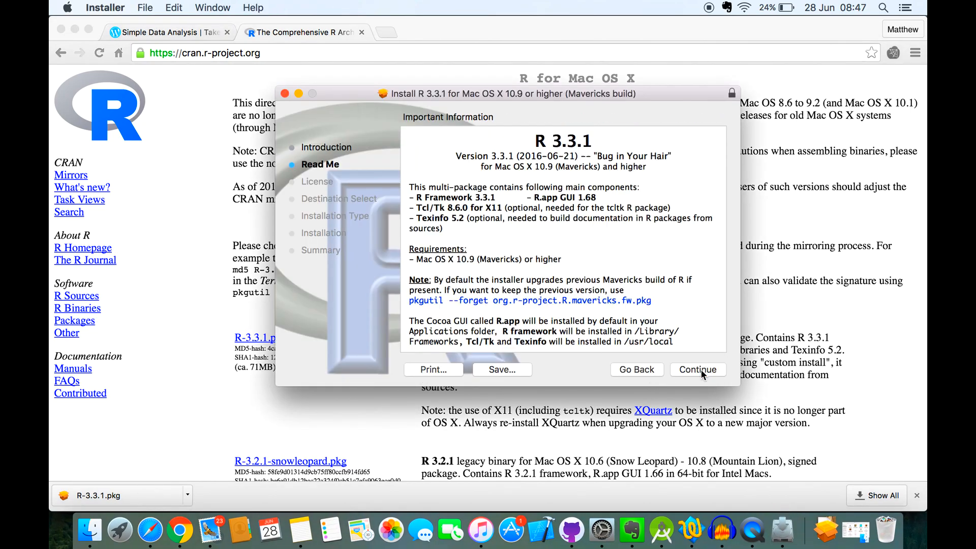
click(698, 369)
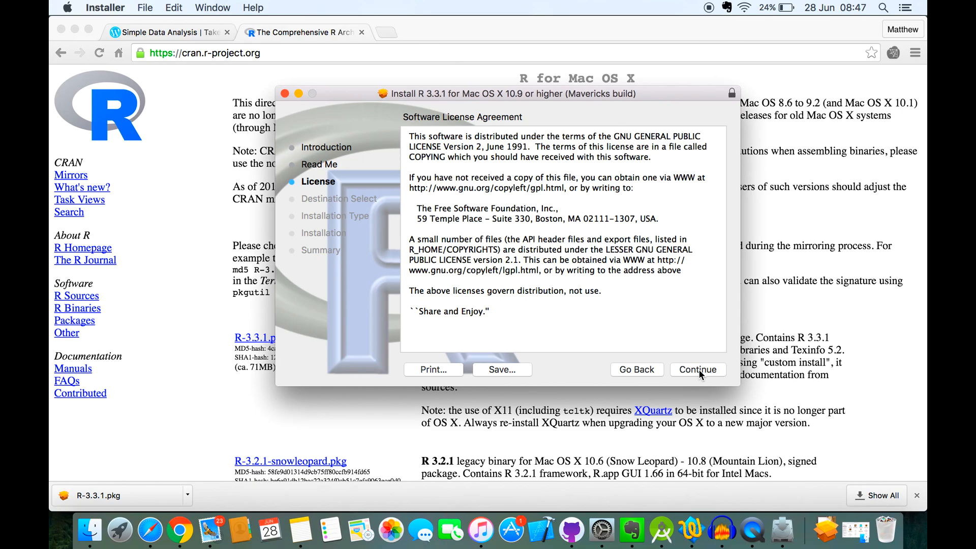
click(697, 369)
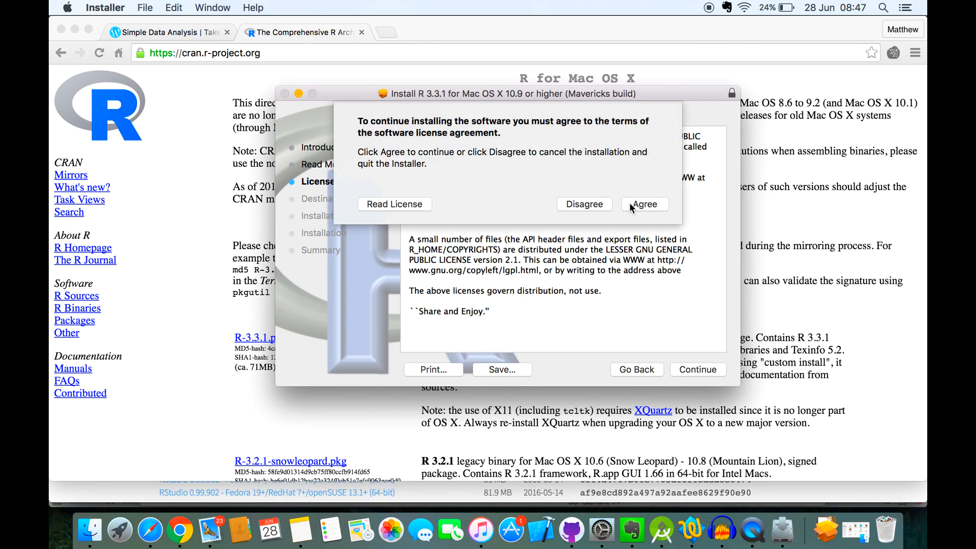
click(645, 205)
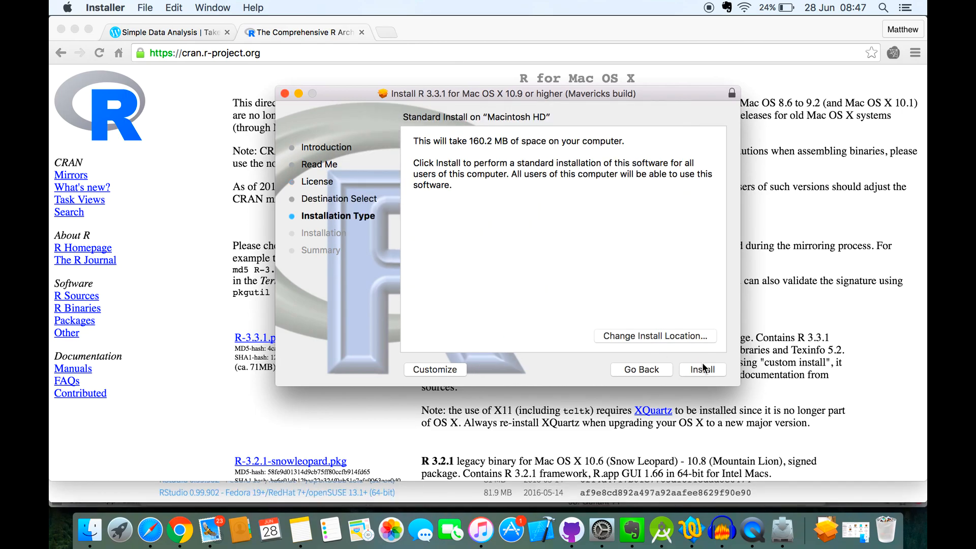
- Install R 3.3.1 on Macintosh HD with the account password and close the installer
click(702, 369)
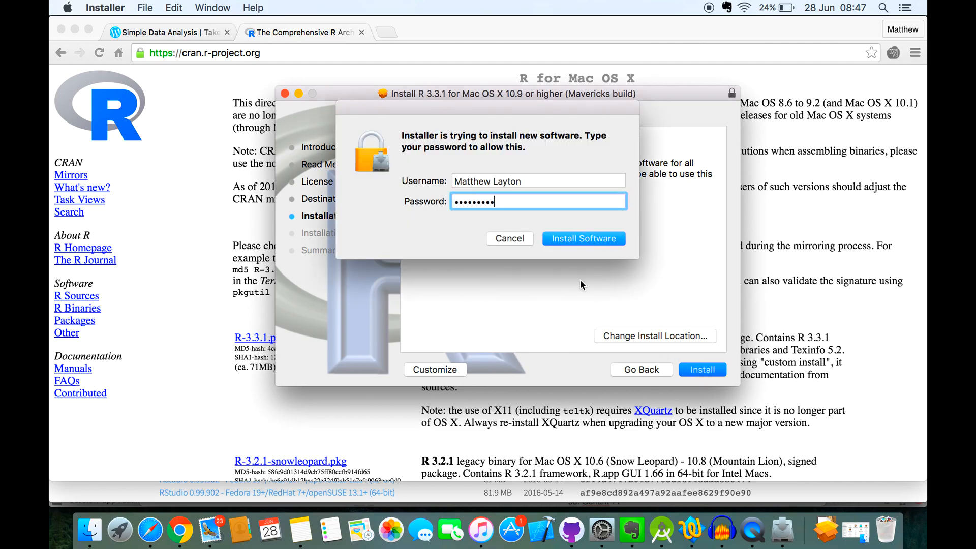
click(582, 238)
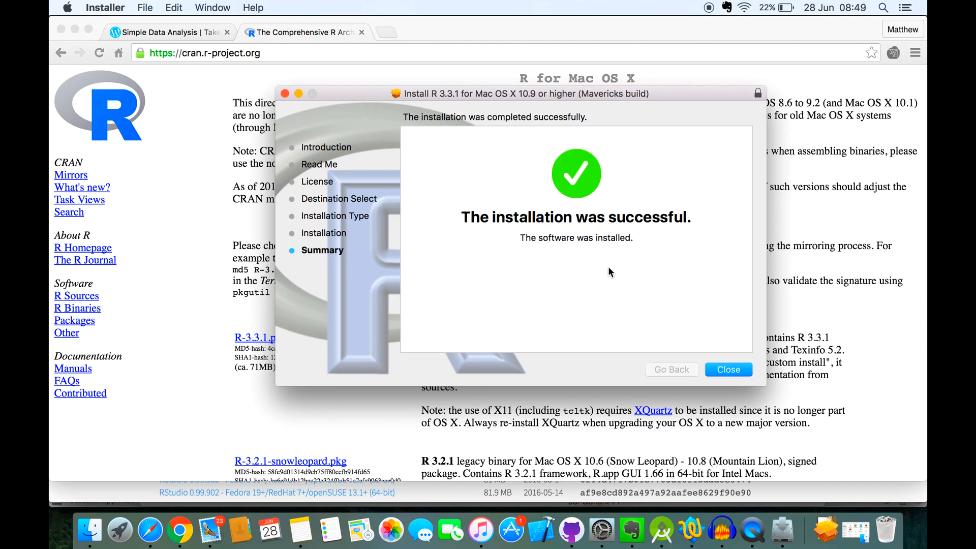
mouse_move(689, 328)
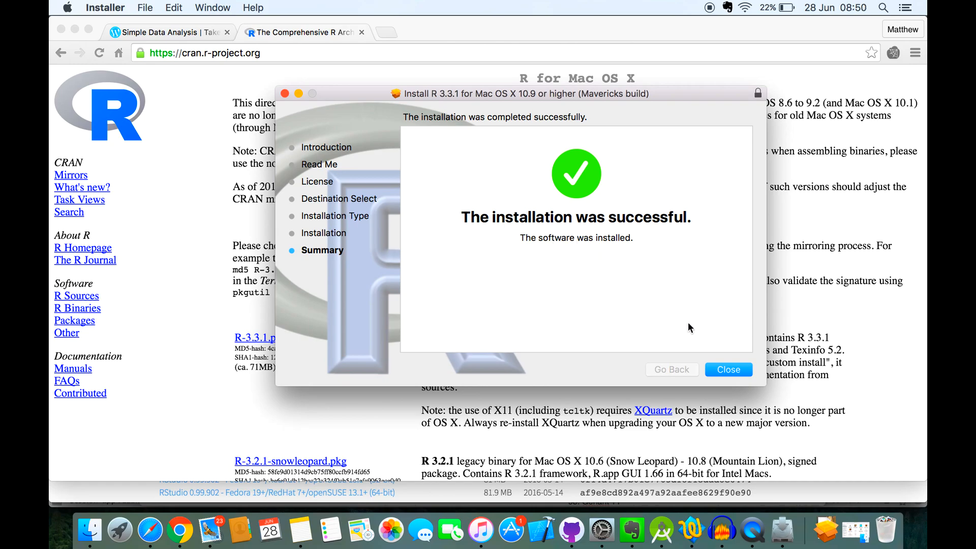
click(728, 369)
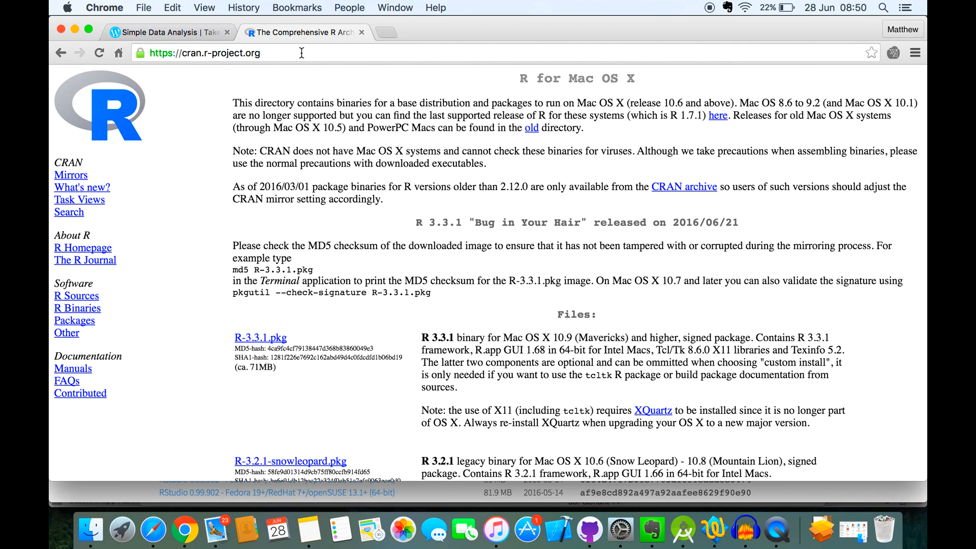
- Search for rstudio and reach the RStudio website from the results
text(rhyswelsh.com)
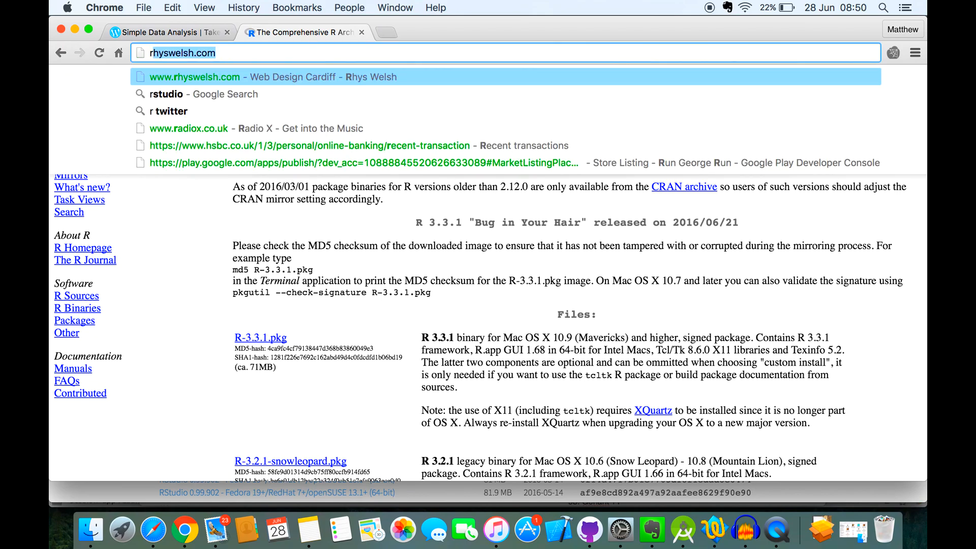
text(rstudio)
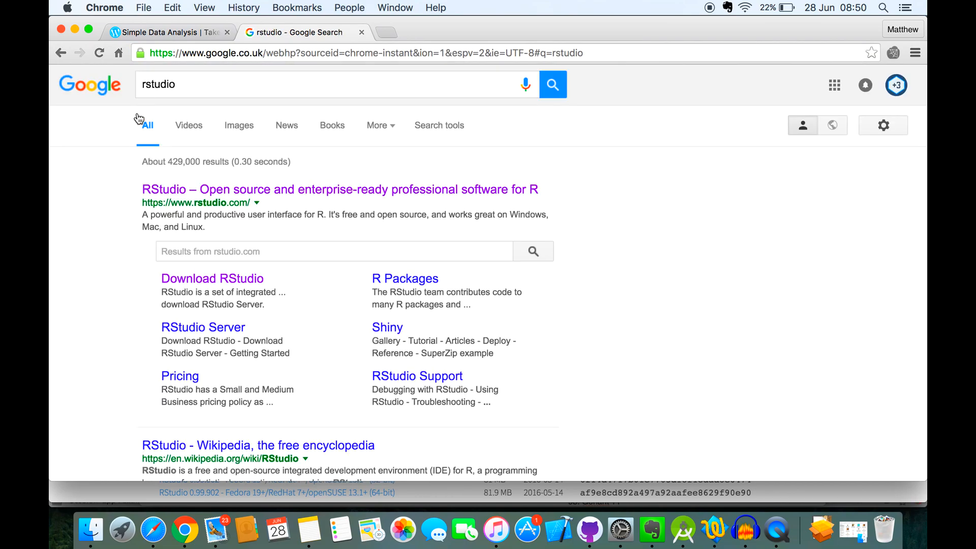
mouse_move(208, 227)
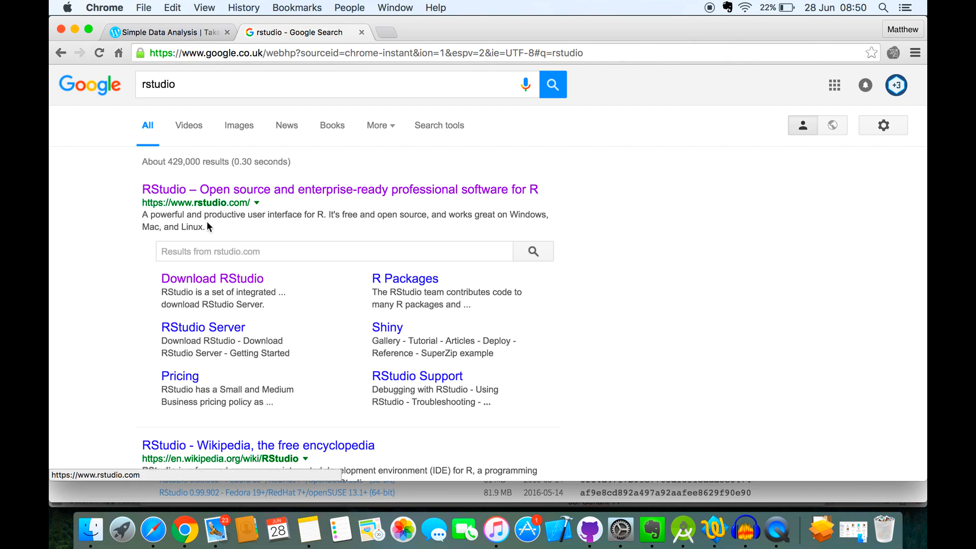
click(339, 189)
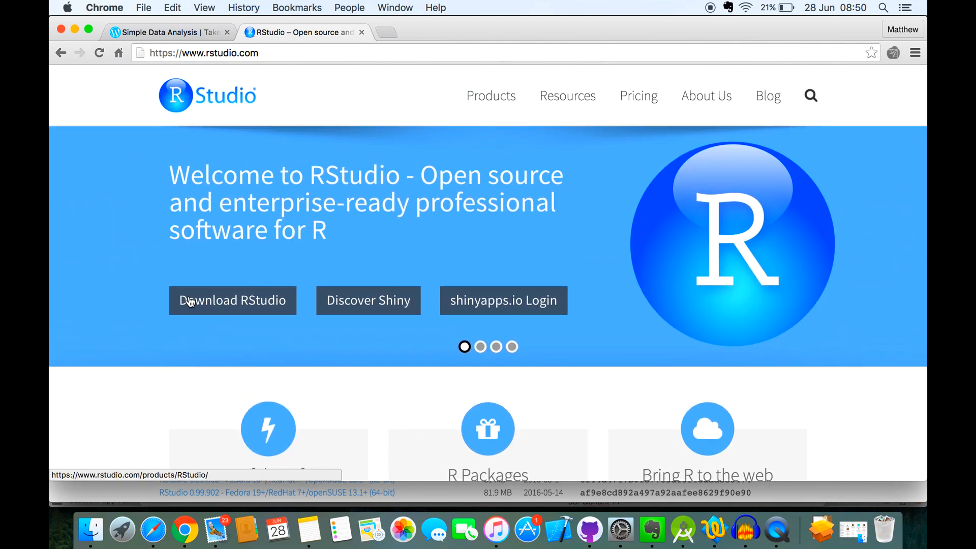
- Navigate to the RStudio Desktop Open Source Edition download page
click(232, 301)
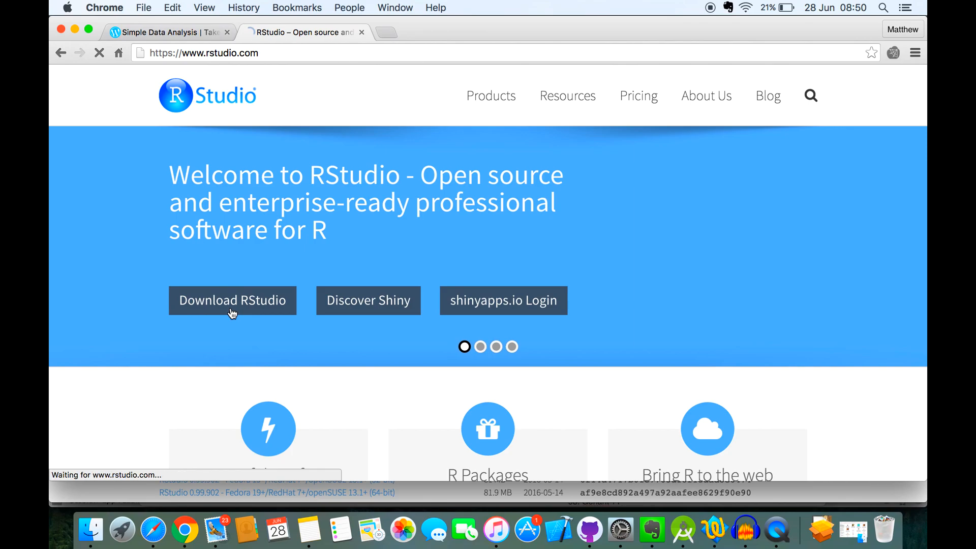
click(231, 300)
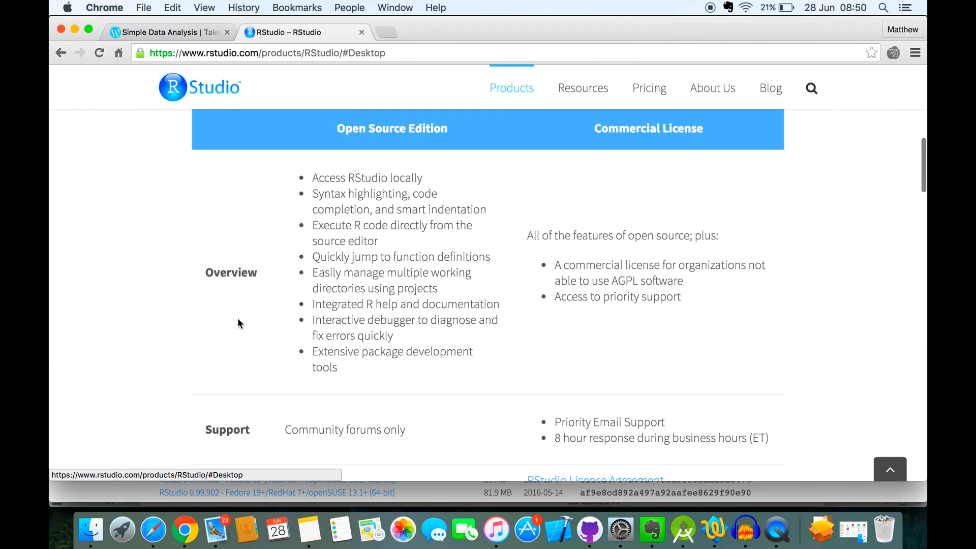
scroll(down, 3)
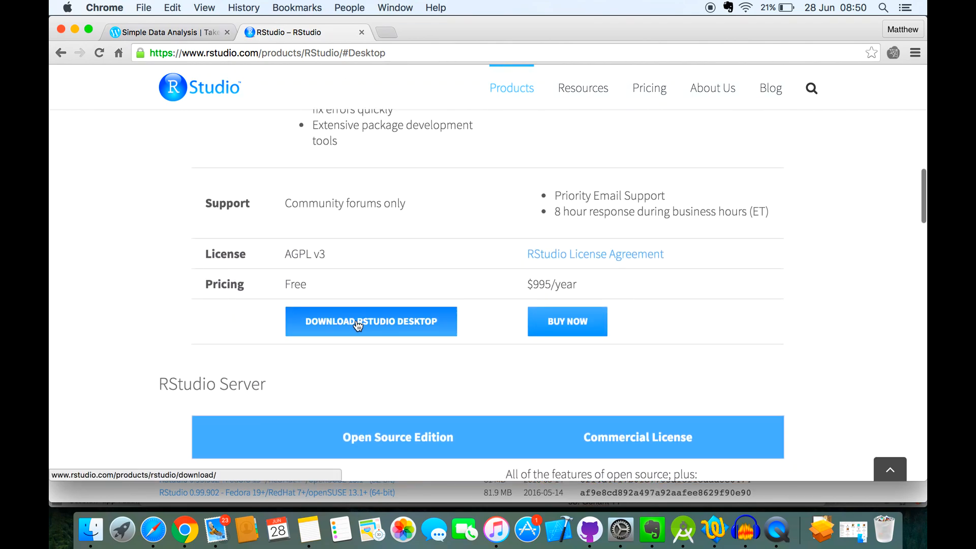
click(370, 321)
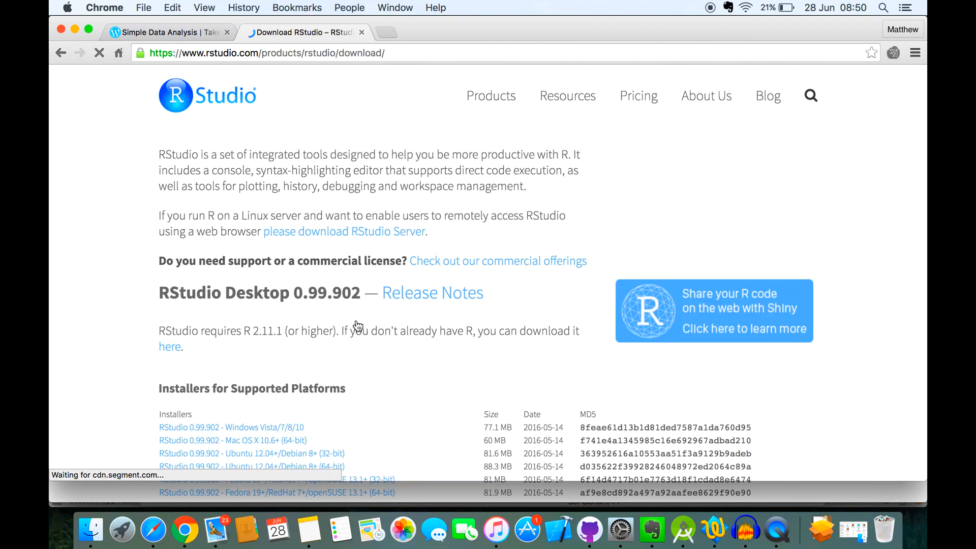
- Download the RStudio 0.99.902 Mac OS X installer and mount the disk image
scroll(down, 3)
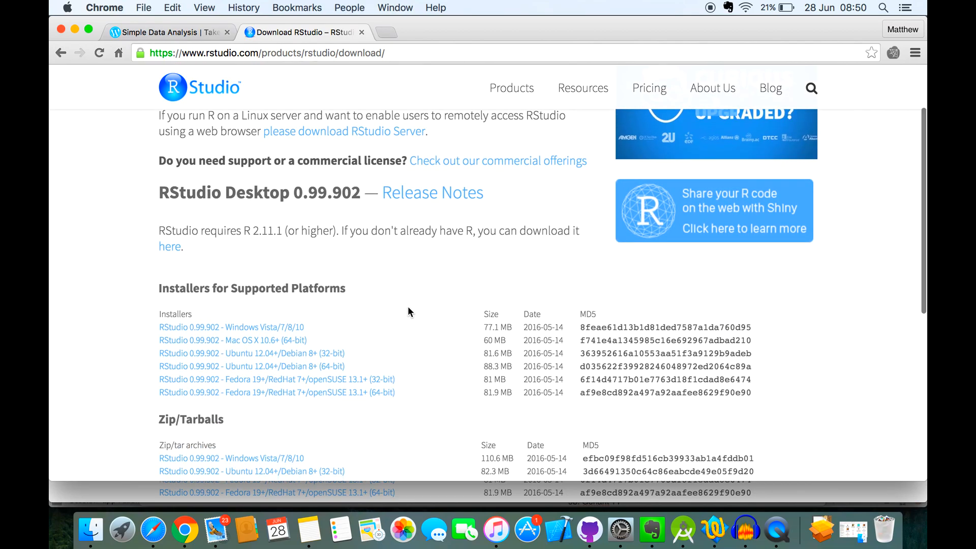
scroll(down, 3)
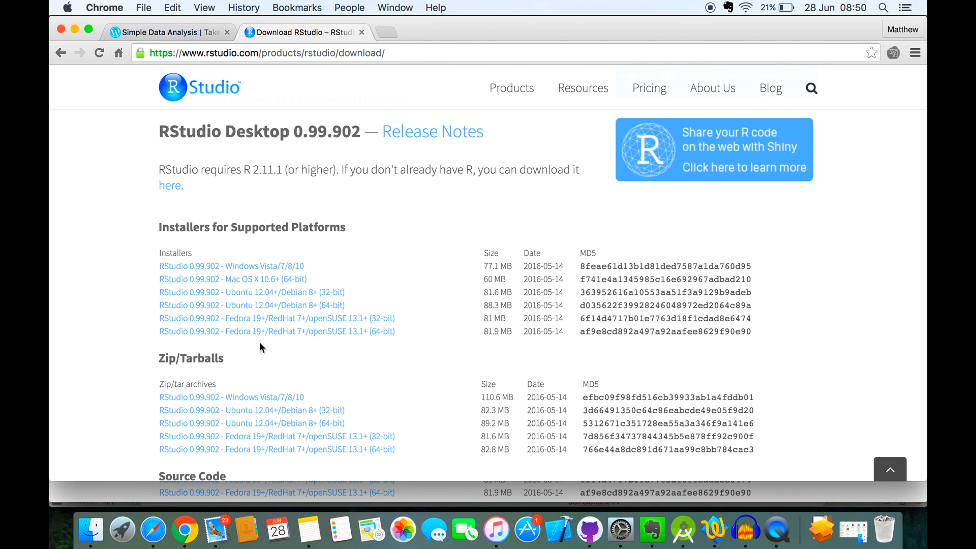
mouse_move(232, 279)
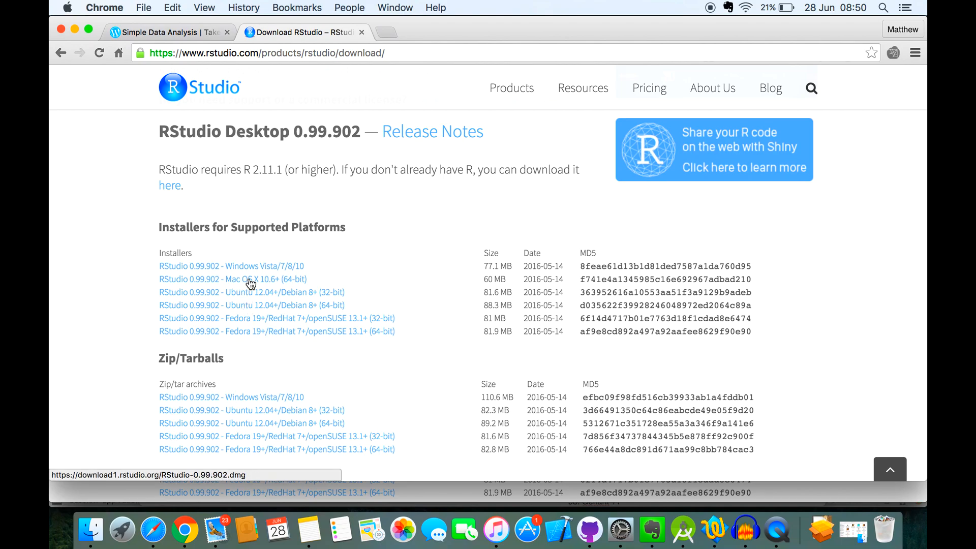
click(229, 278)
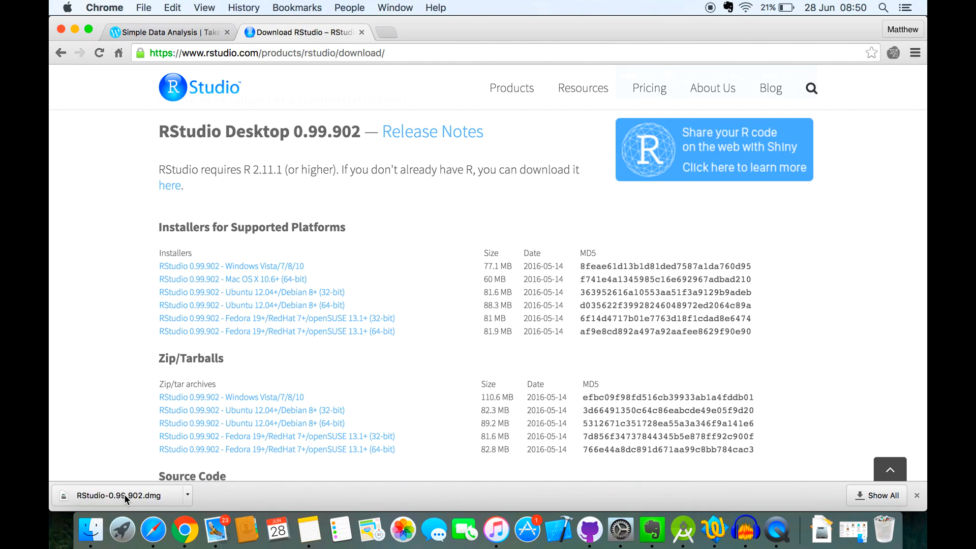
double_click(112, 495)
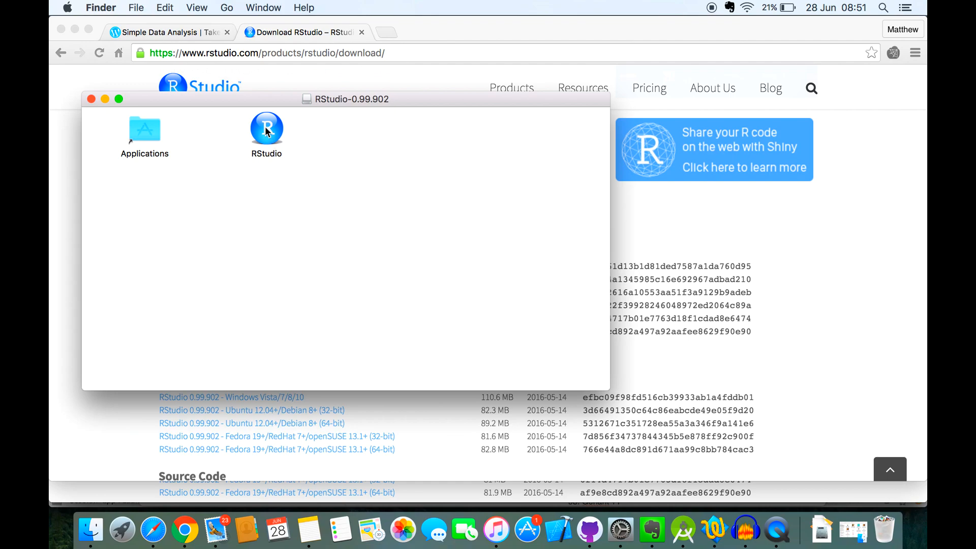
- Copy RStudio from the disk image into the Applications folder
click(266, 128)
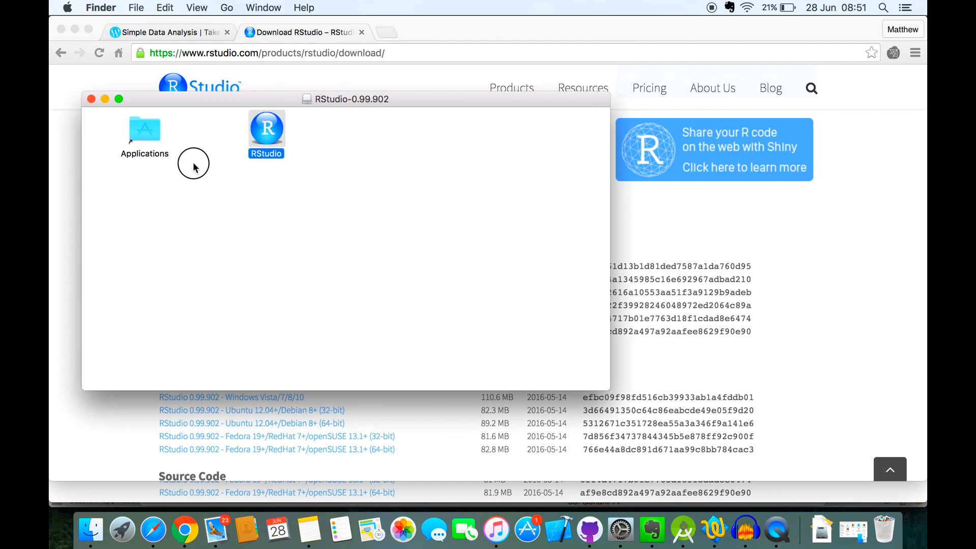
drag(265, 129, 145, 134)
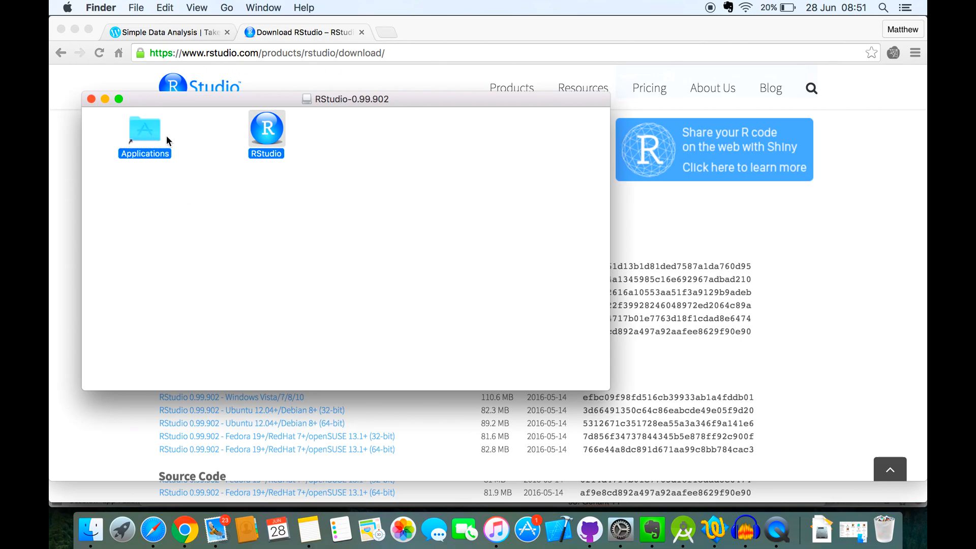
double_click(145, 128)
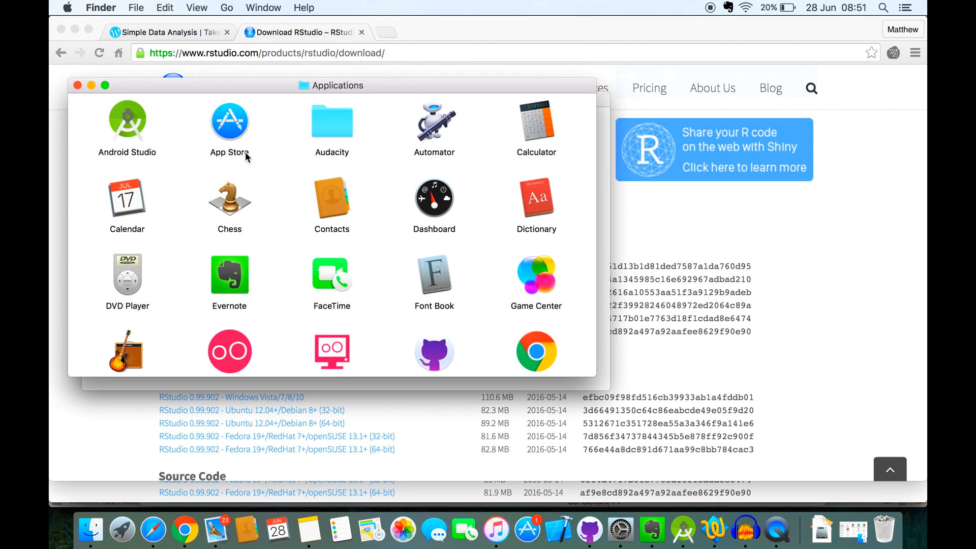
- Launch RStudio from the Applications folder
scroll(down, 3)
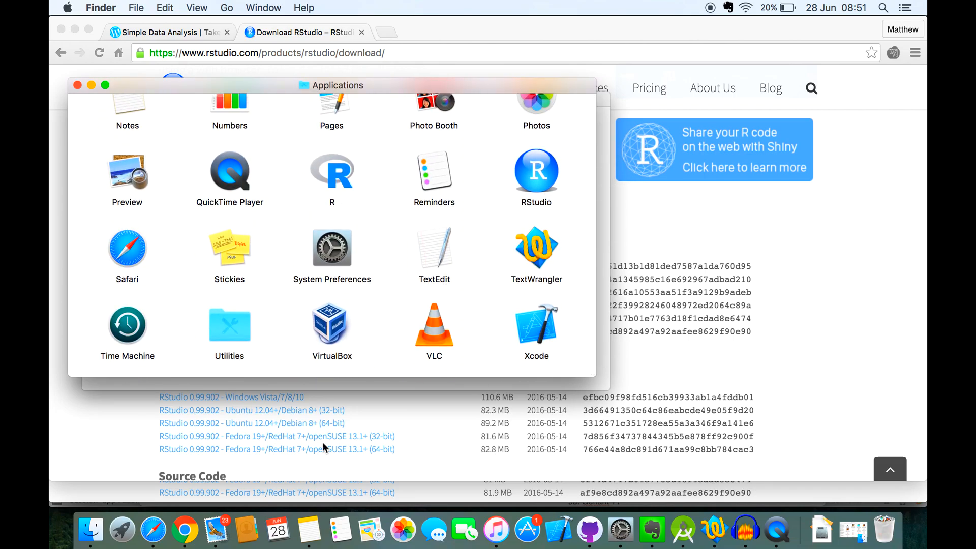
click(121, 532)
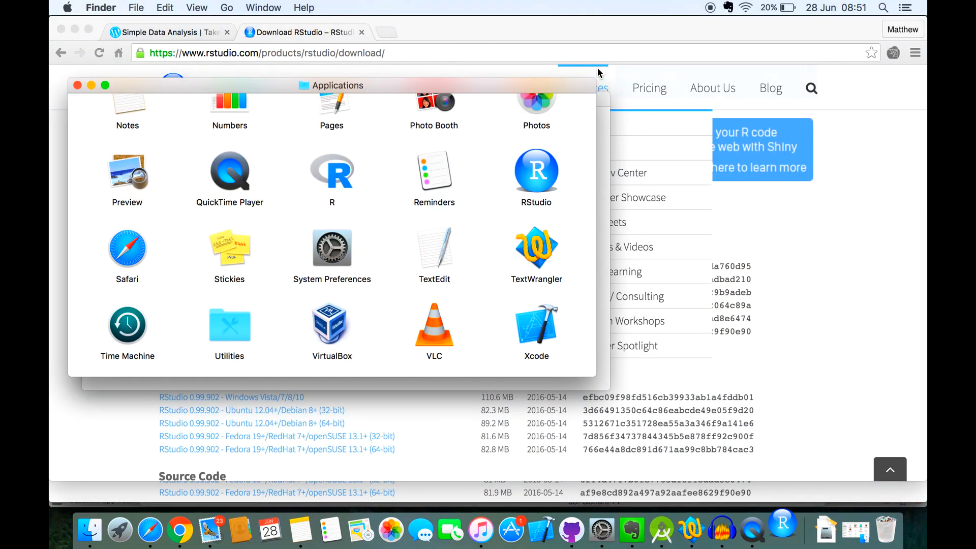
double_click(534, 170)
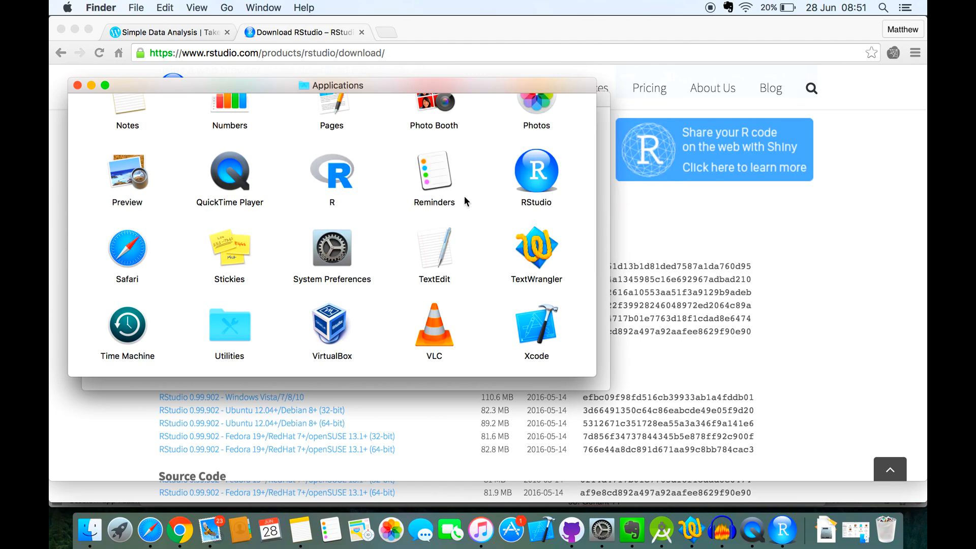
- Enter 4+4 at the R 3.3.1 console prompt in RStudio
double_click(535, 170)
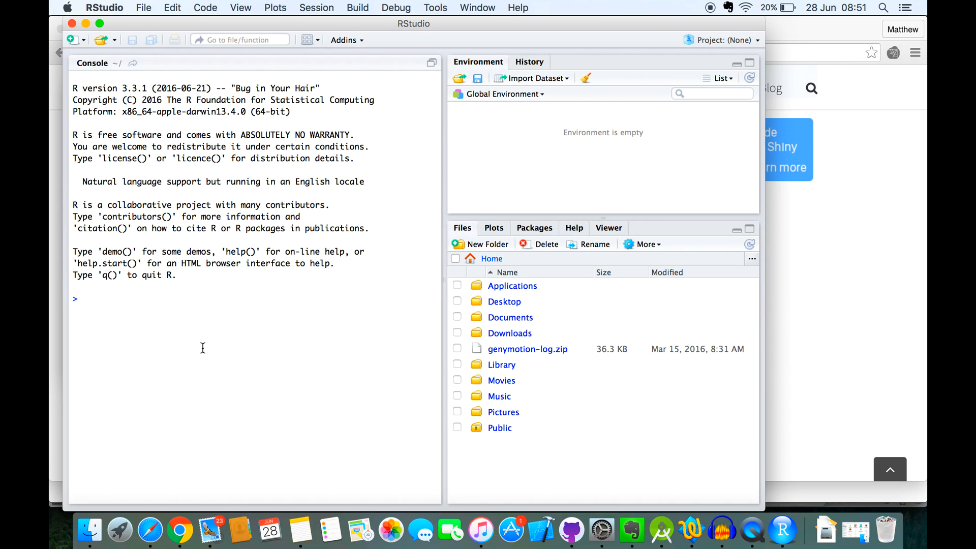
text(4+4)
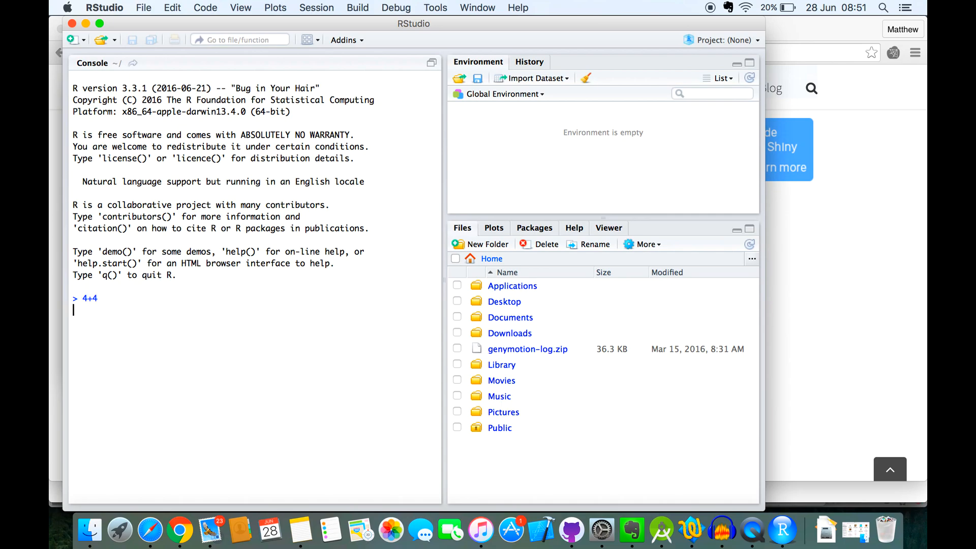